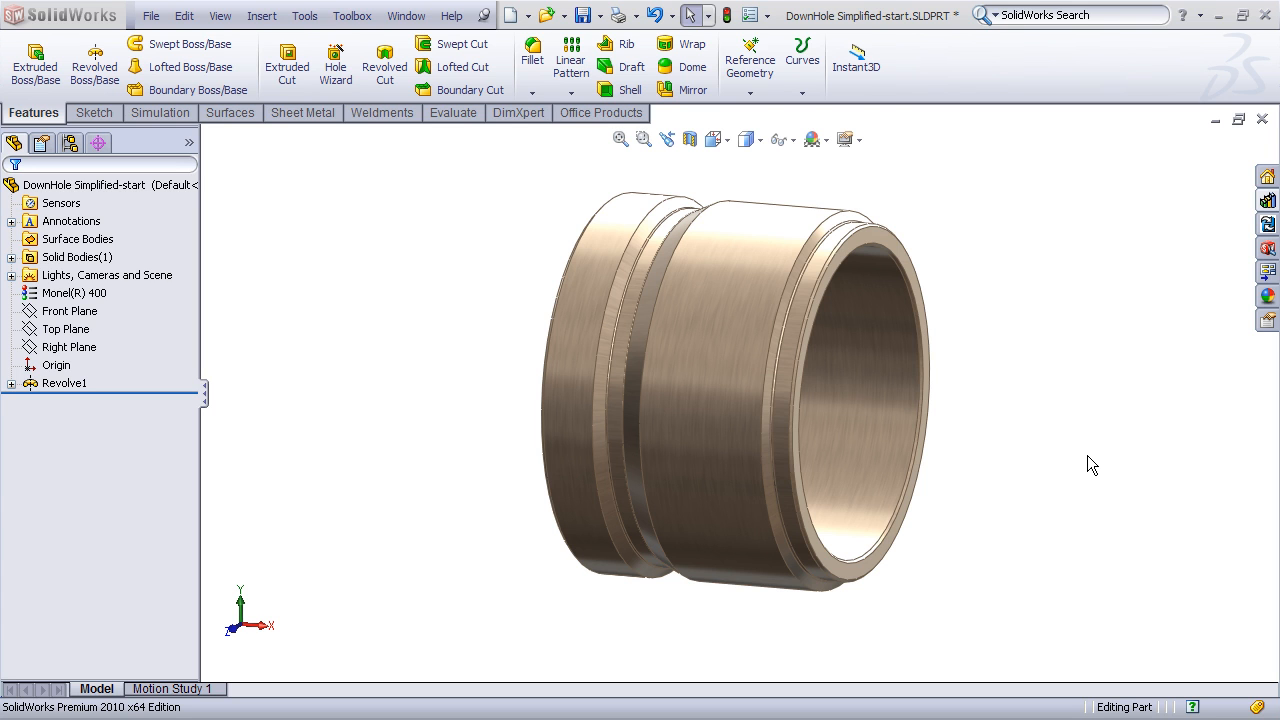
mouse_move(372, 523)
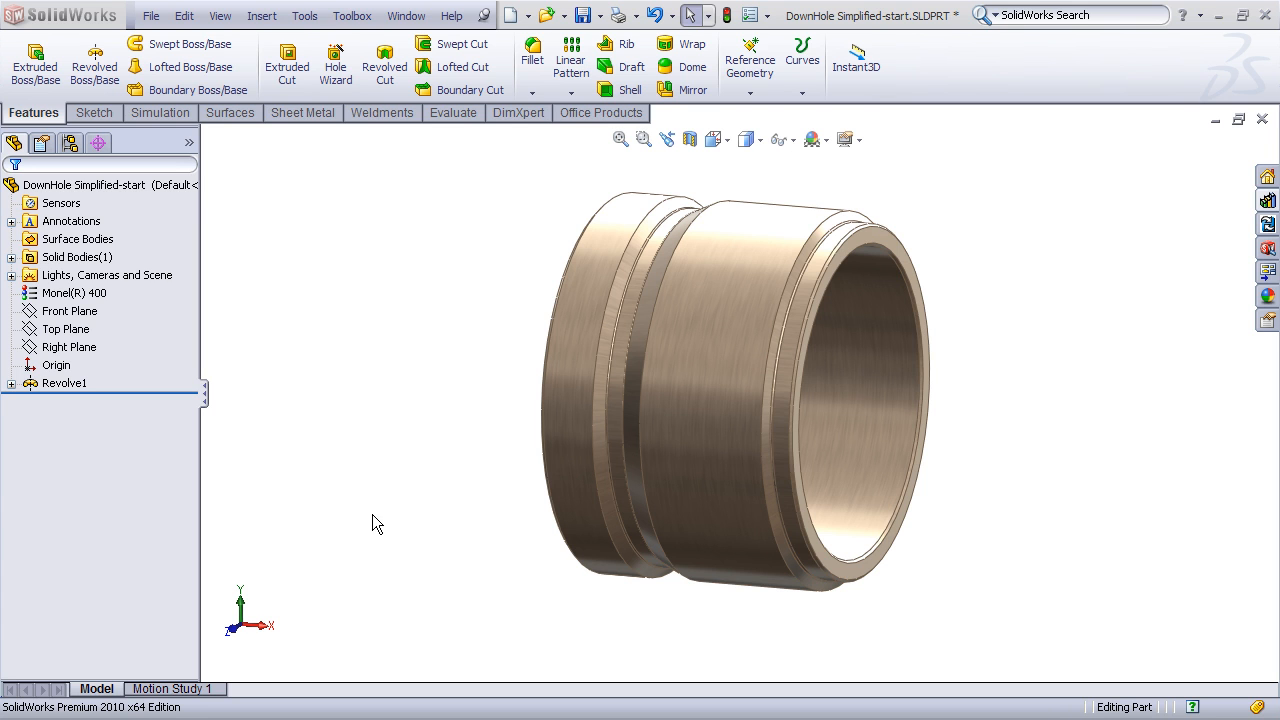
mouse_move(368, 540)
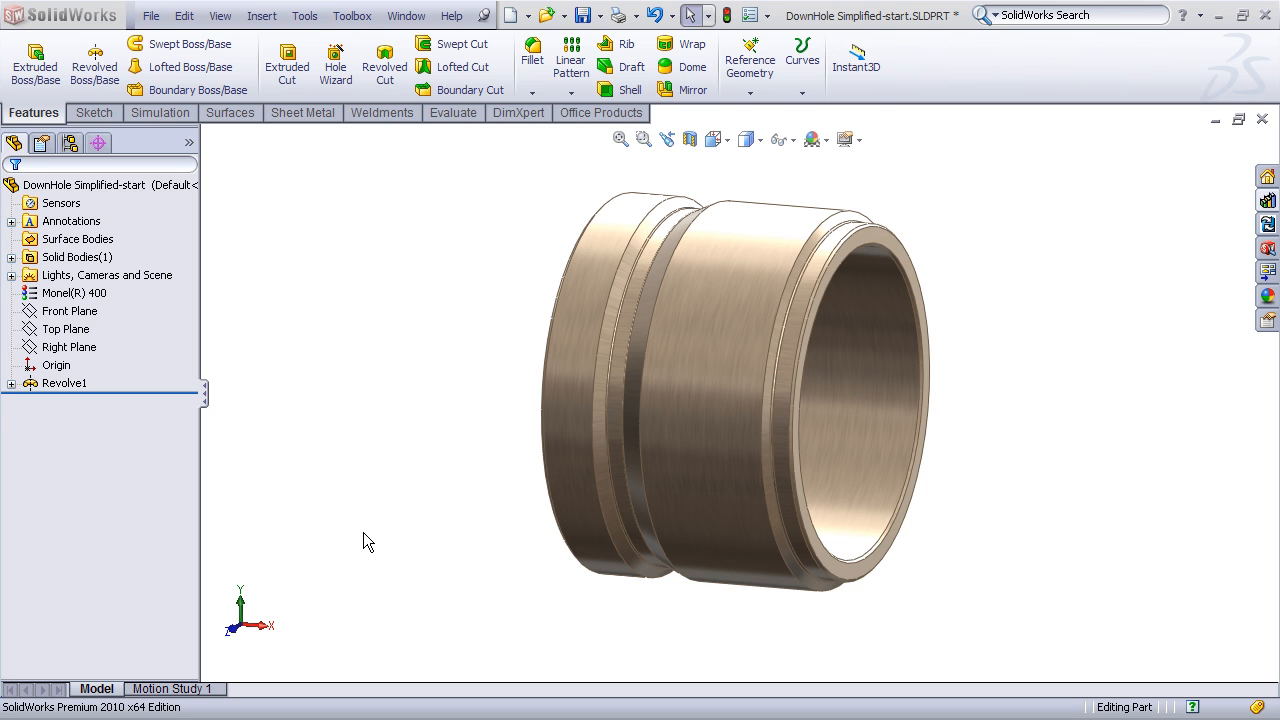
mouse_move(376, 565)
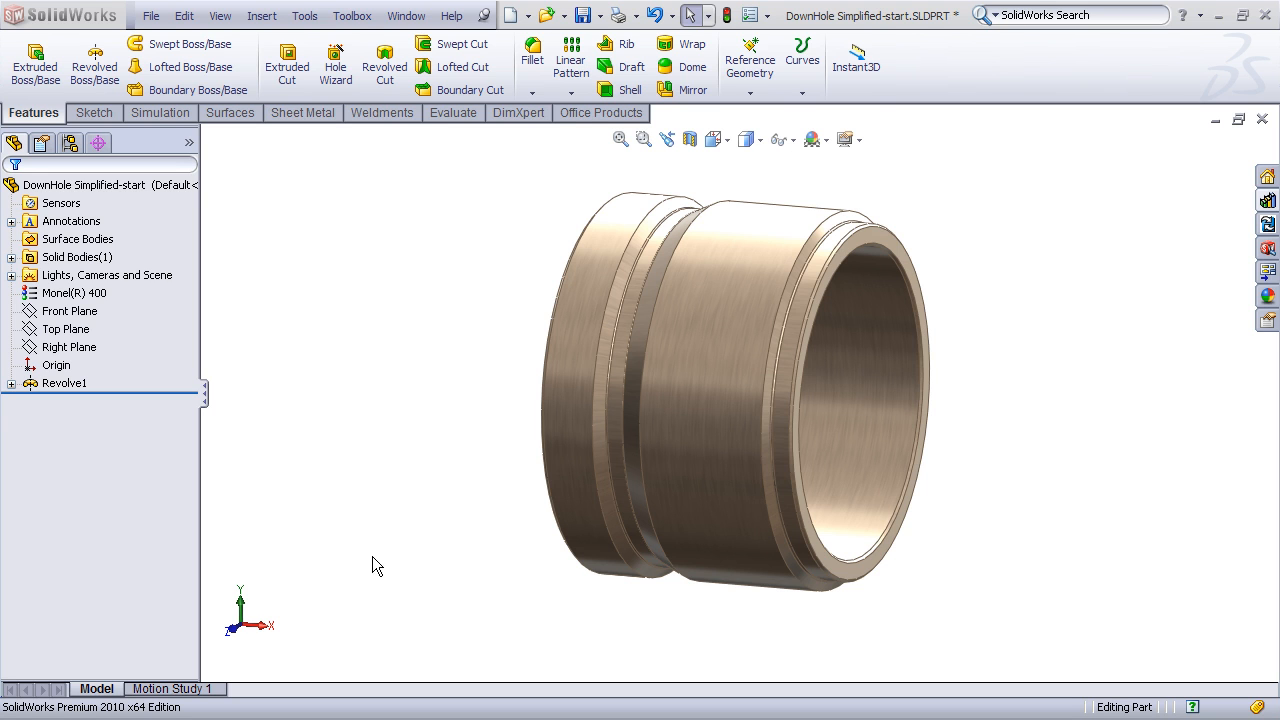
mouse_move(578, 214)
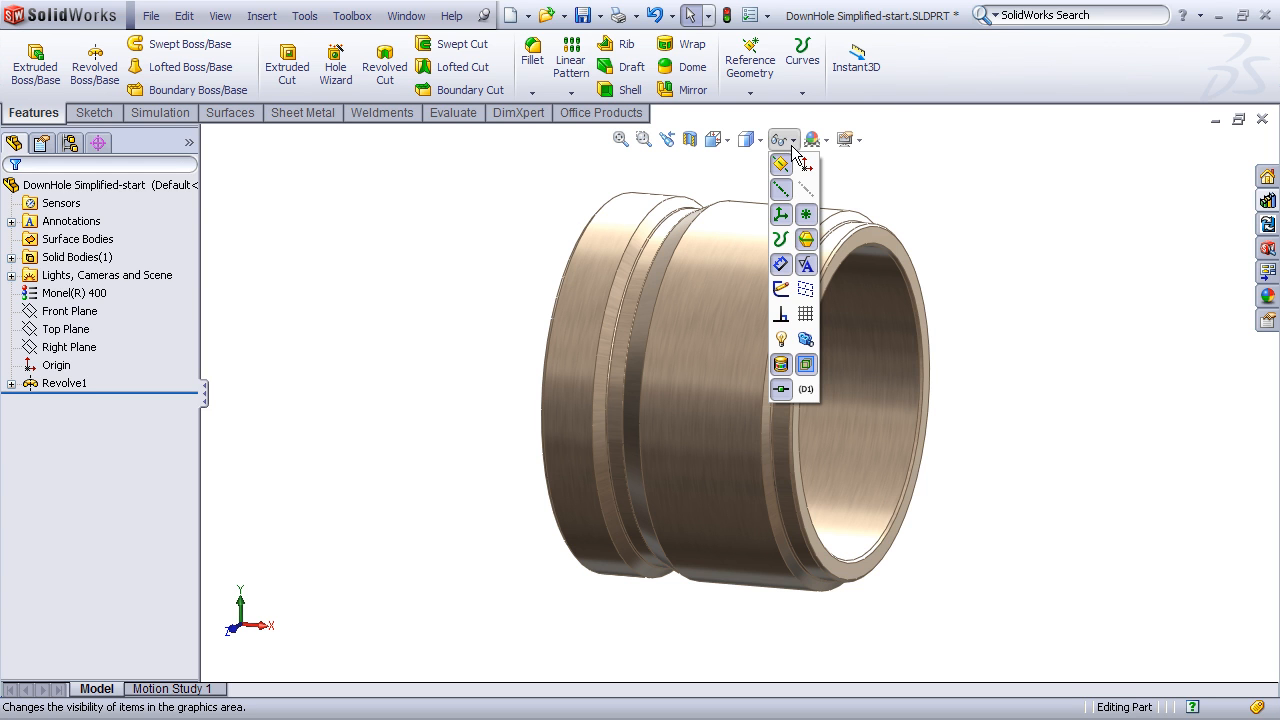
- Turn on View Temporary Axes to show the DownHole ring's central axis
click(781, 189)
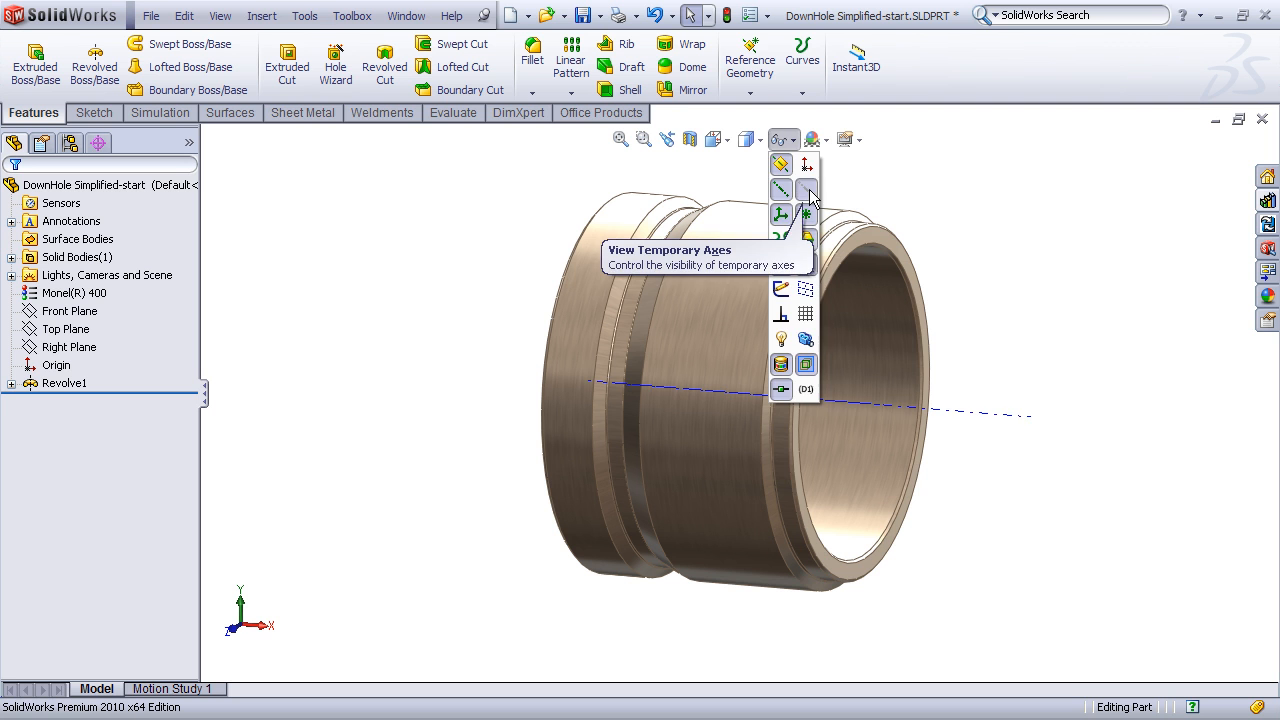
click(808, 189)
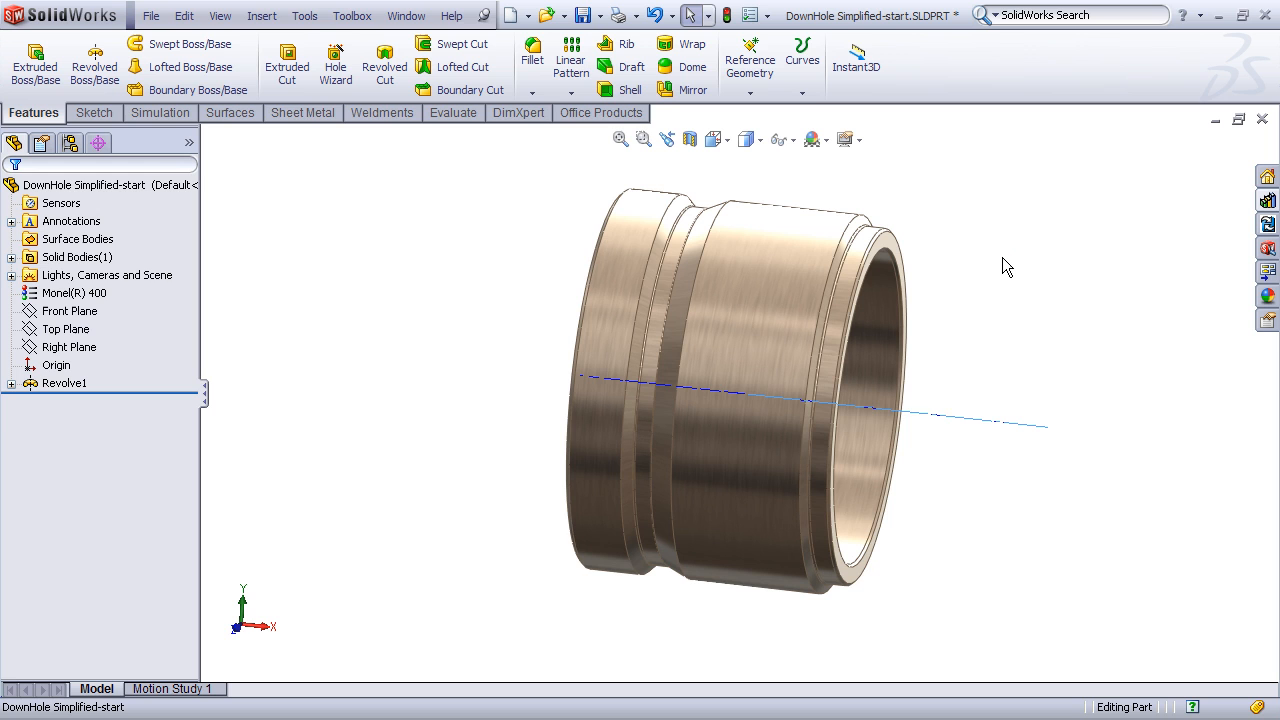
mouse_move(997, 280)
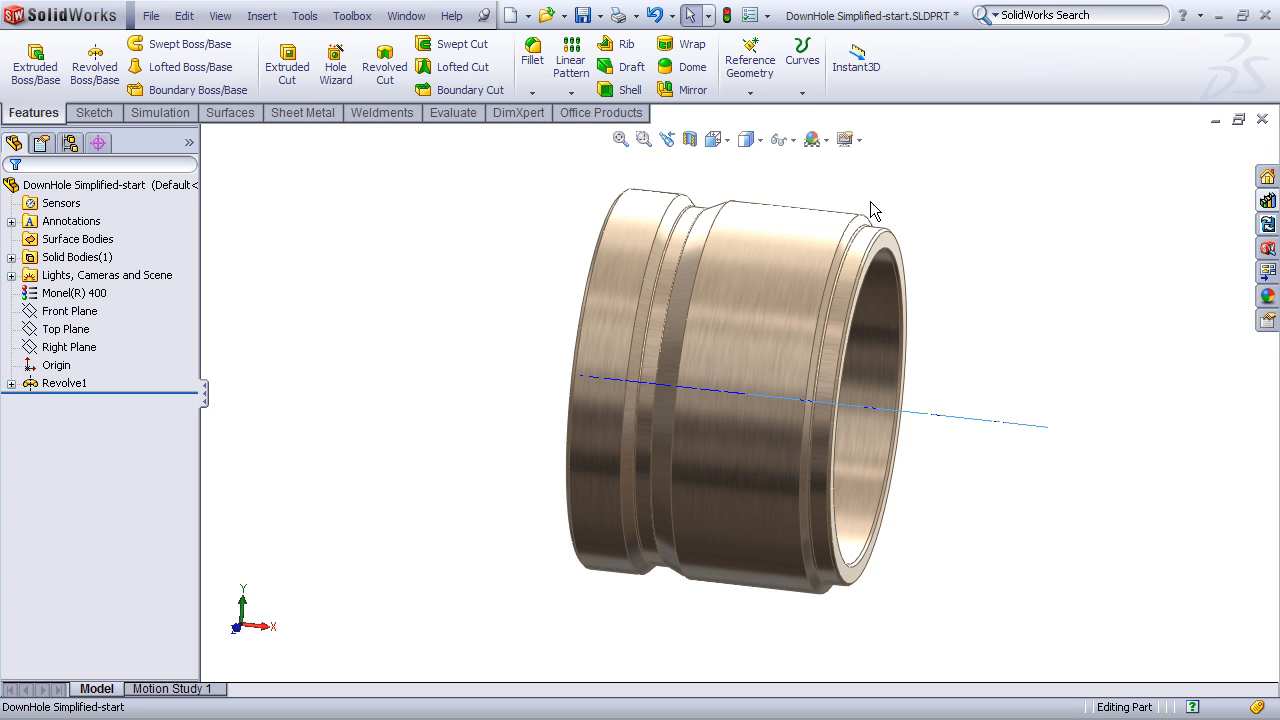
mouse_move(898, 189)
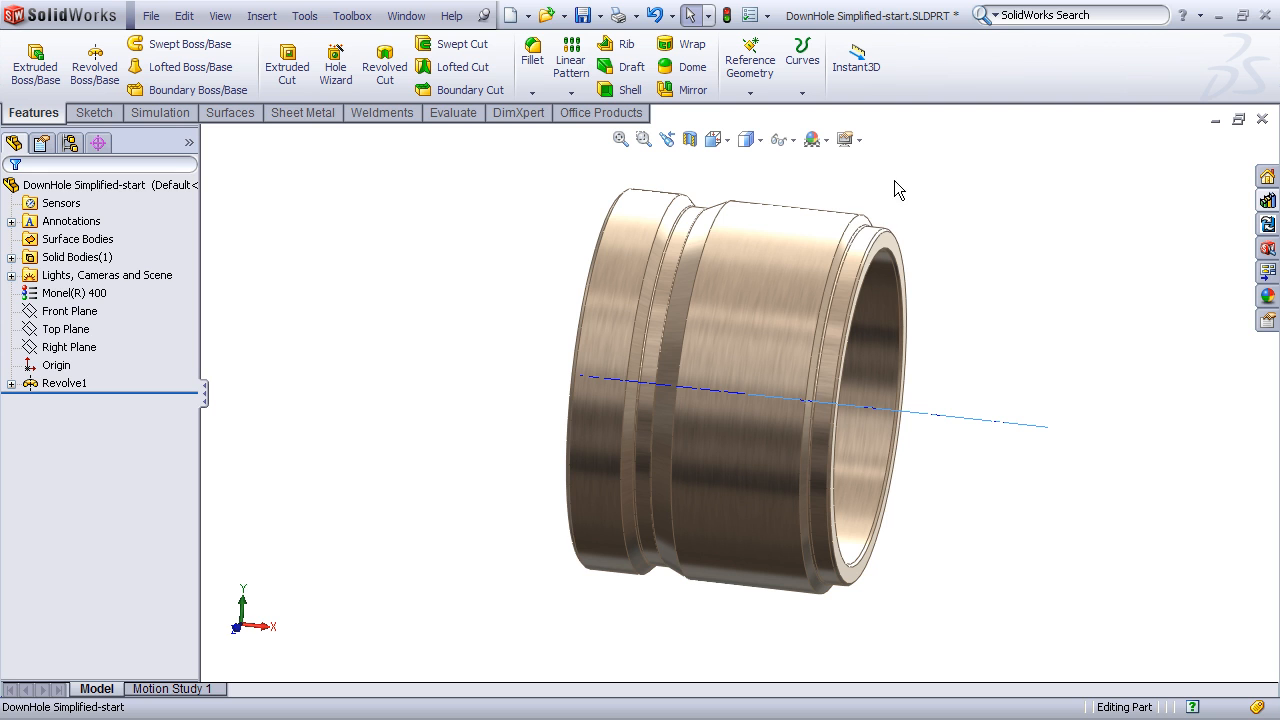
mouse_move(378, 557)
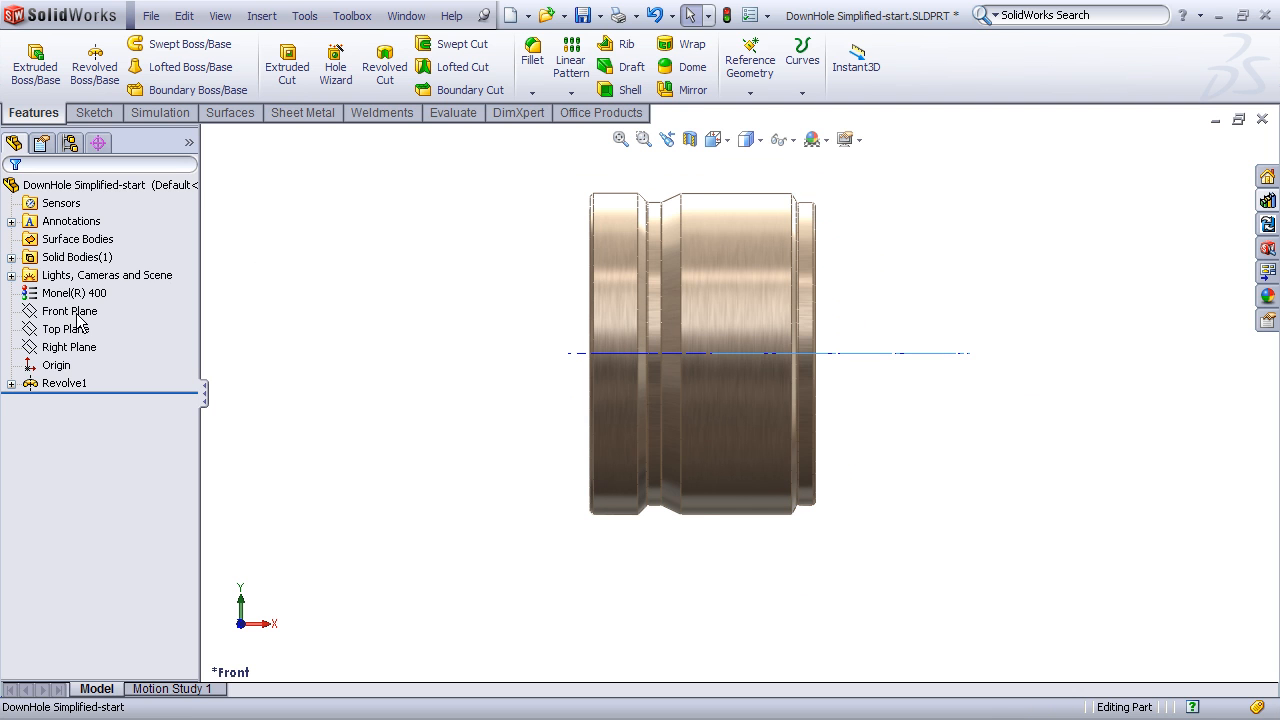
- Open a new sketch on the Front Plane
click(70, 310)
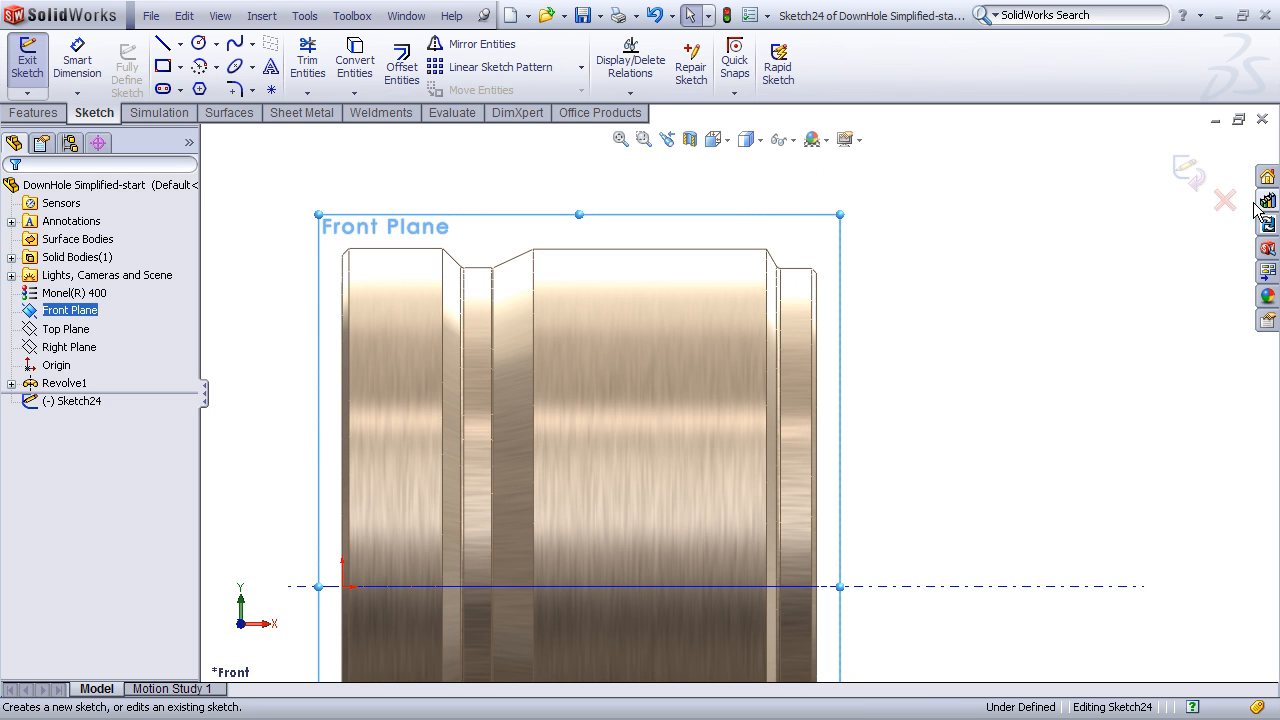
mouse_move(1267, 201)
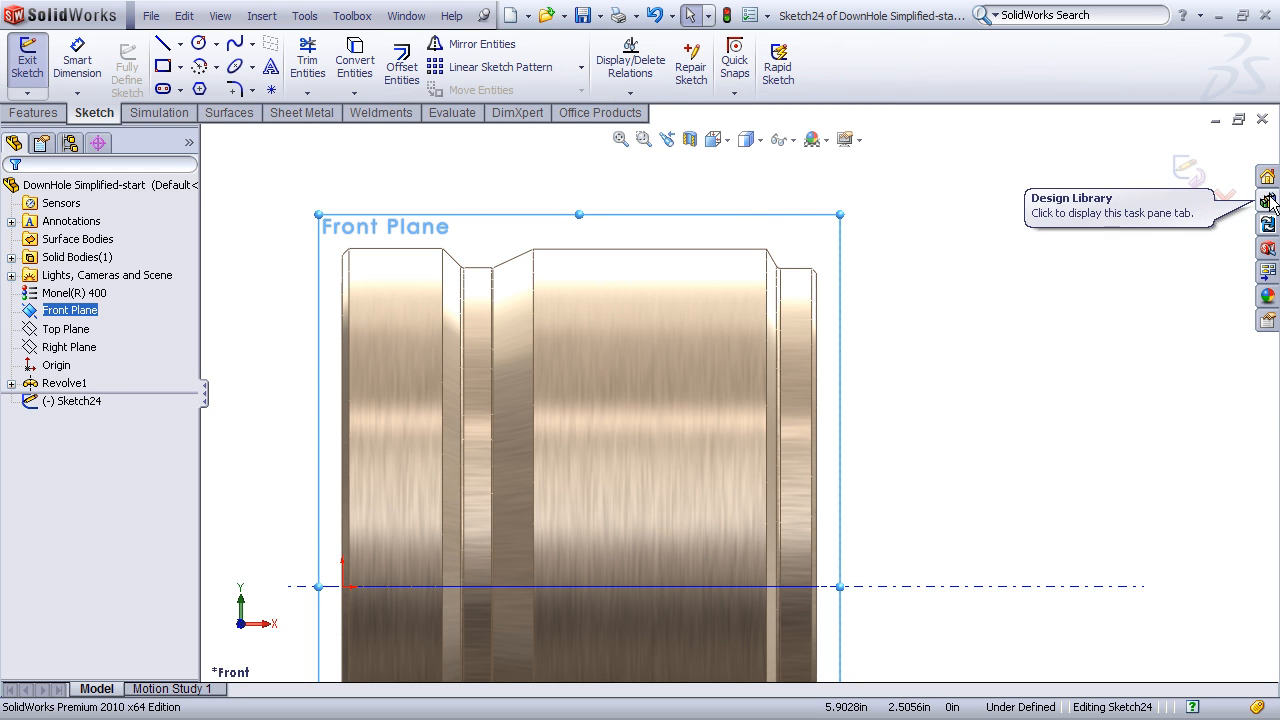
- Drag the V-THD block from the Design Library above the part's outer edge
click(1267, 201)
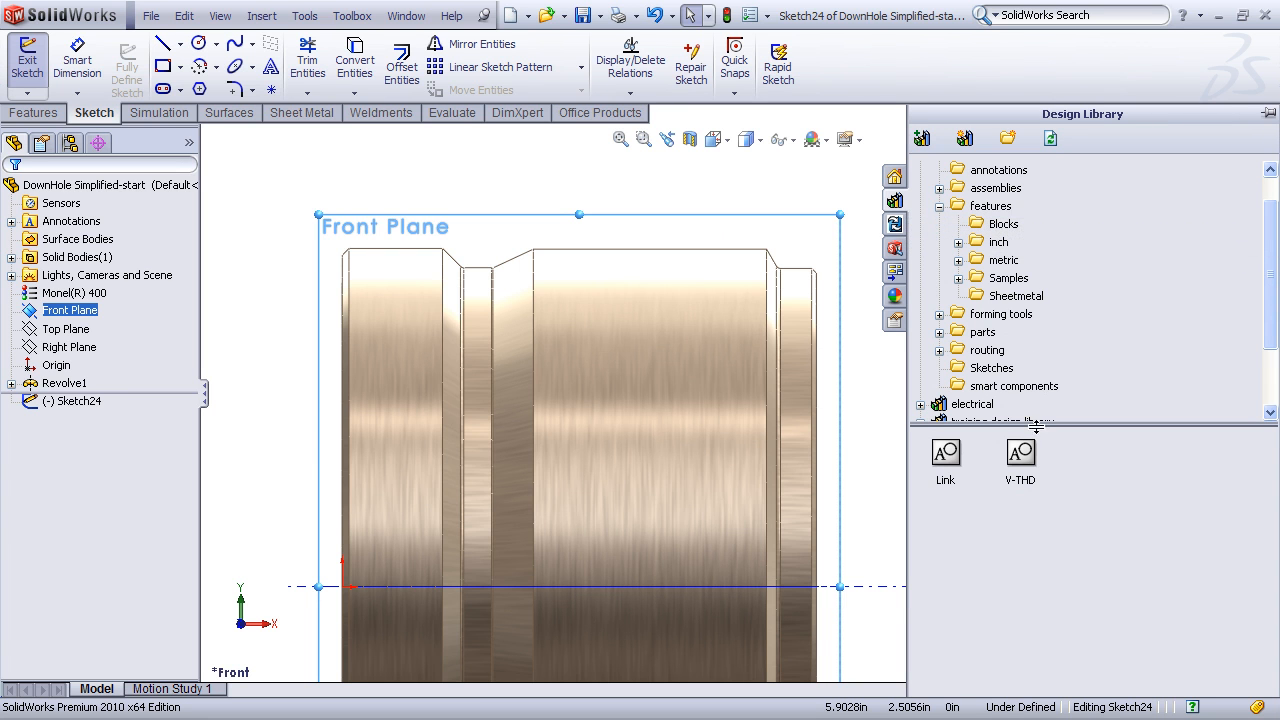
mouse_move(1020, 452)
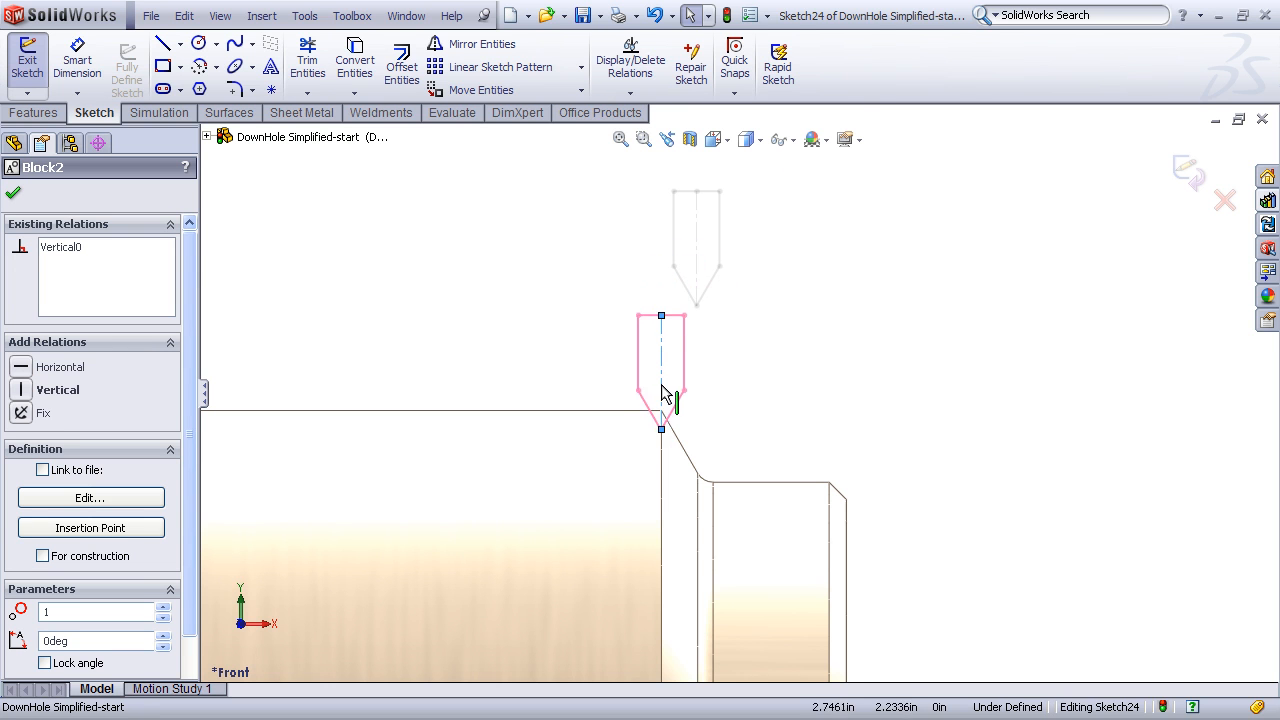
drag(665, 390, 660, 340)
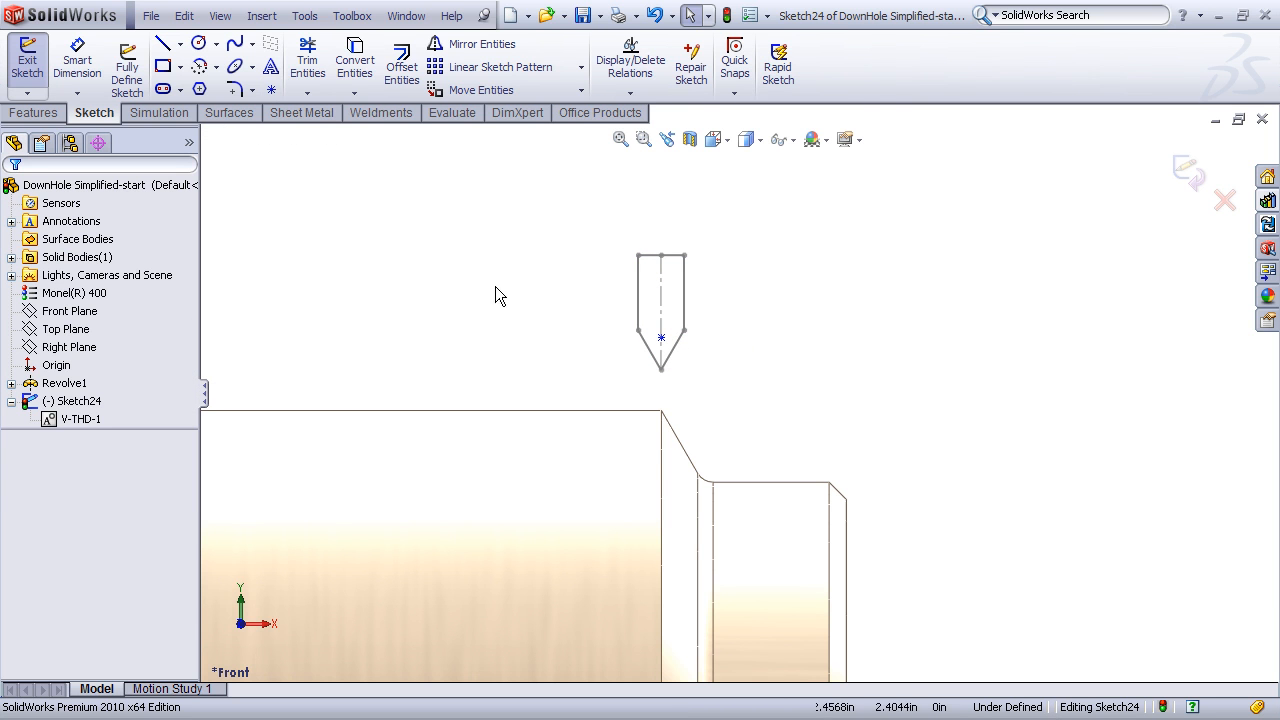
- Dimension the V-THD profile at 0.051 in and make its tip coincident with the top edge
click(77, 60)
text(.051)
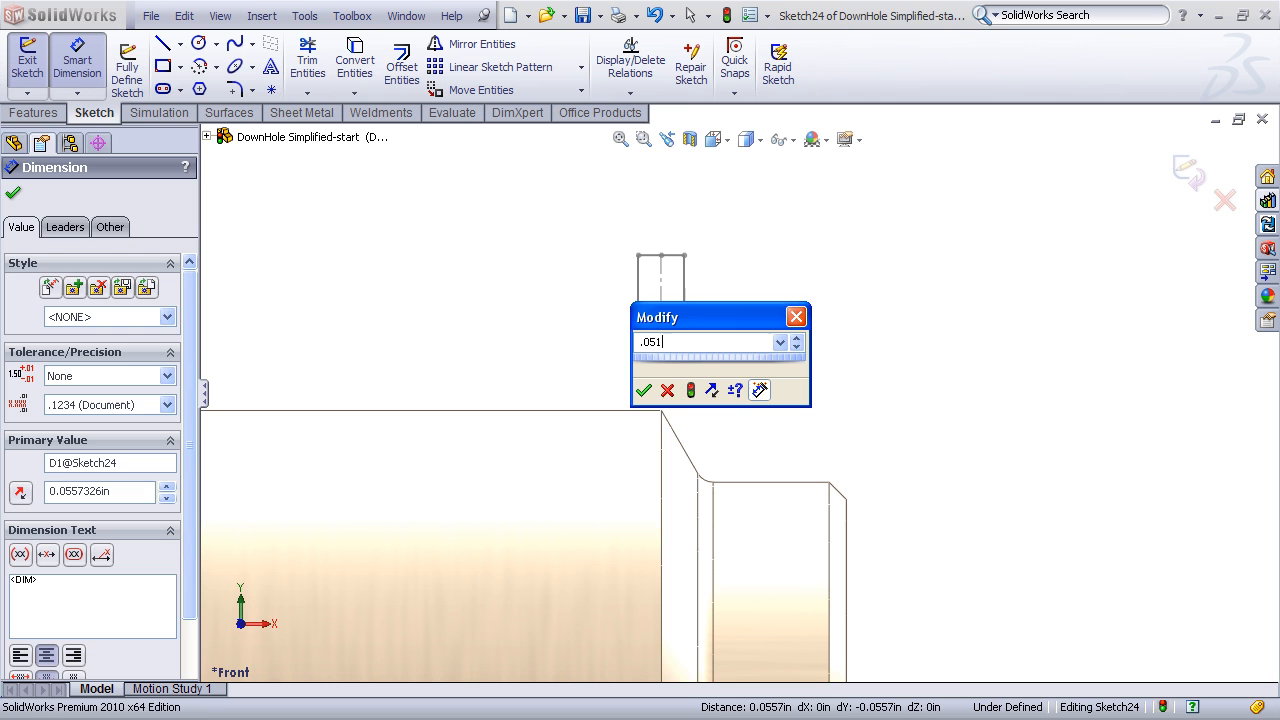
click(643, 390)
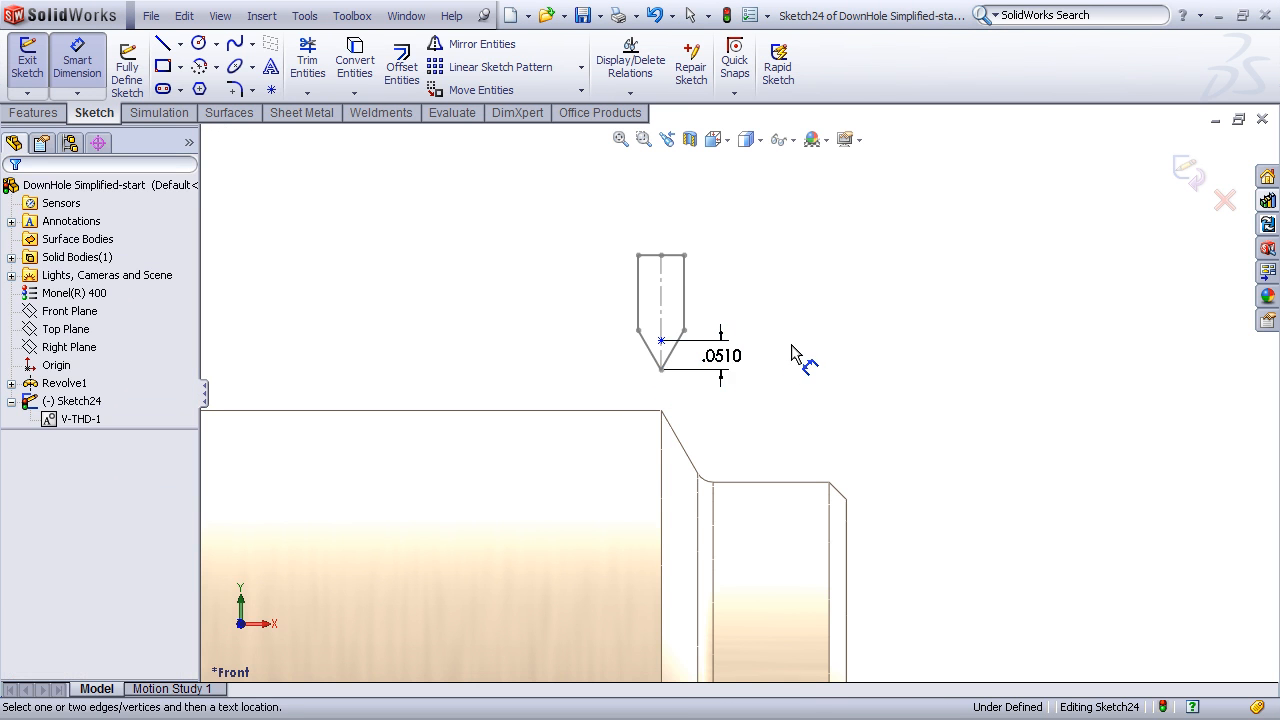
click(632, 383)
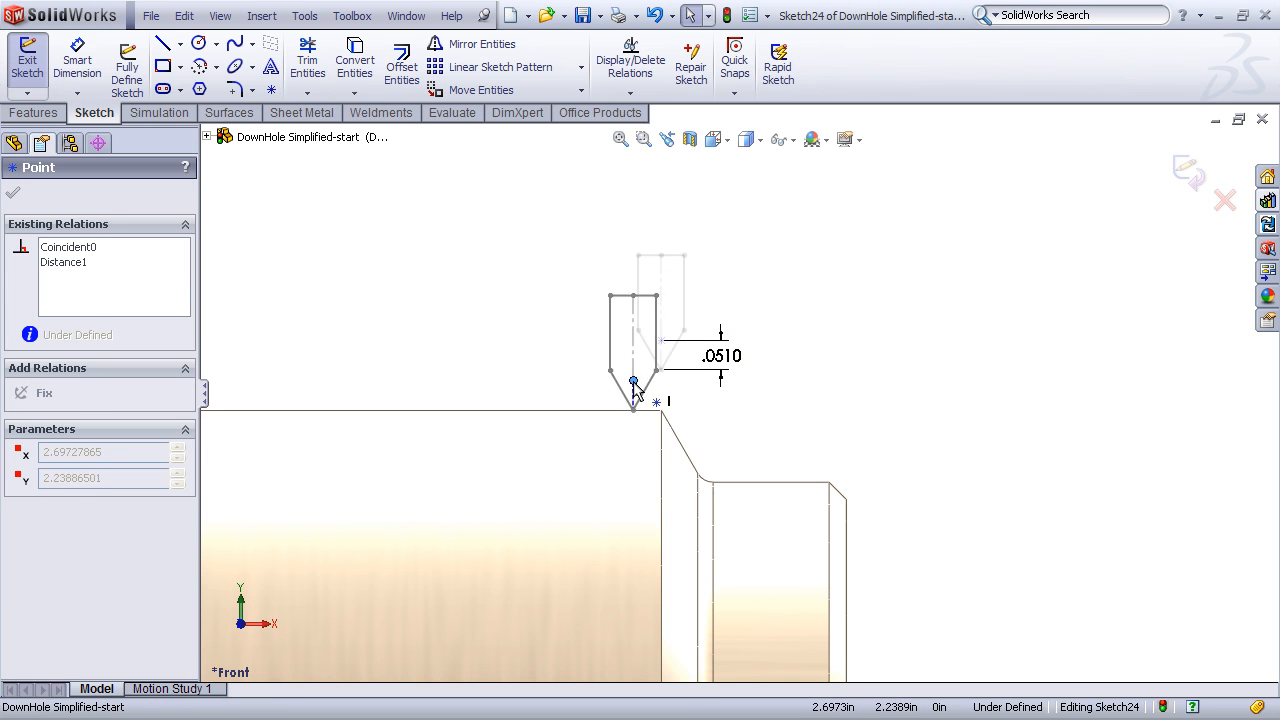
drag(632, 382, 660, 410)
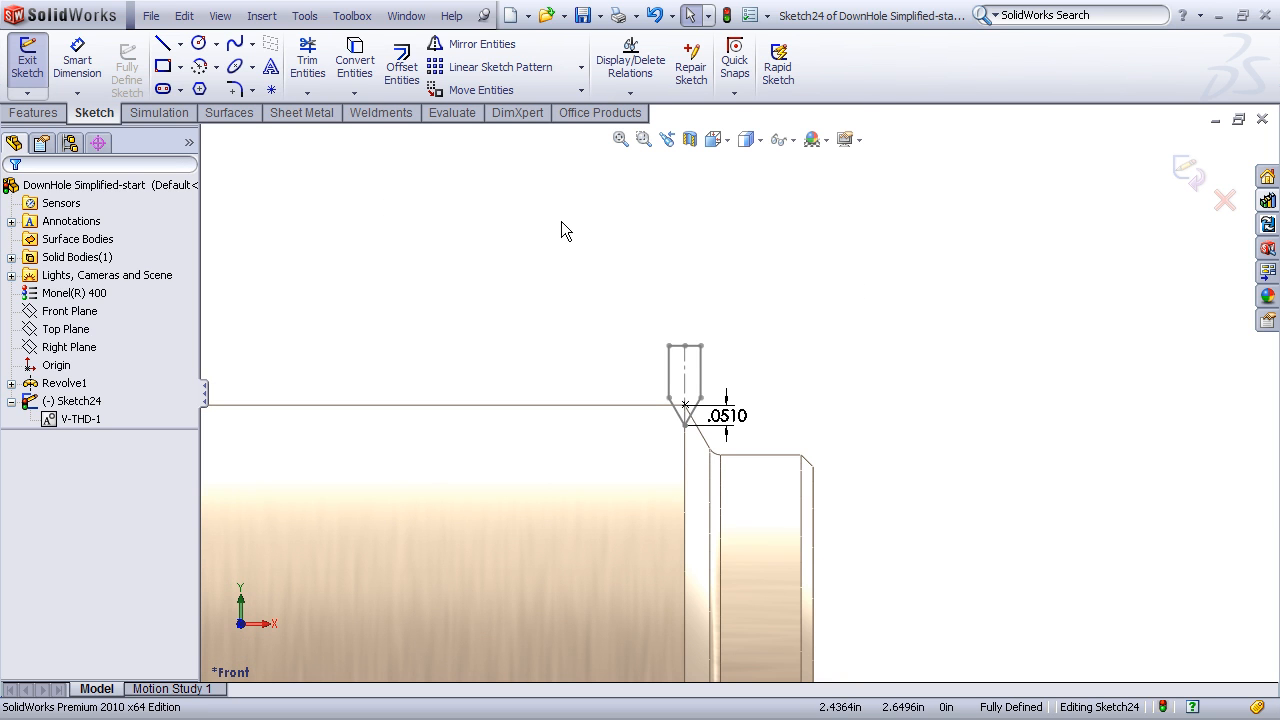
- Revolve-cut Sketch24 about the centerline to create Cut-Revolve3
click(33, 112)
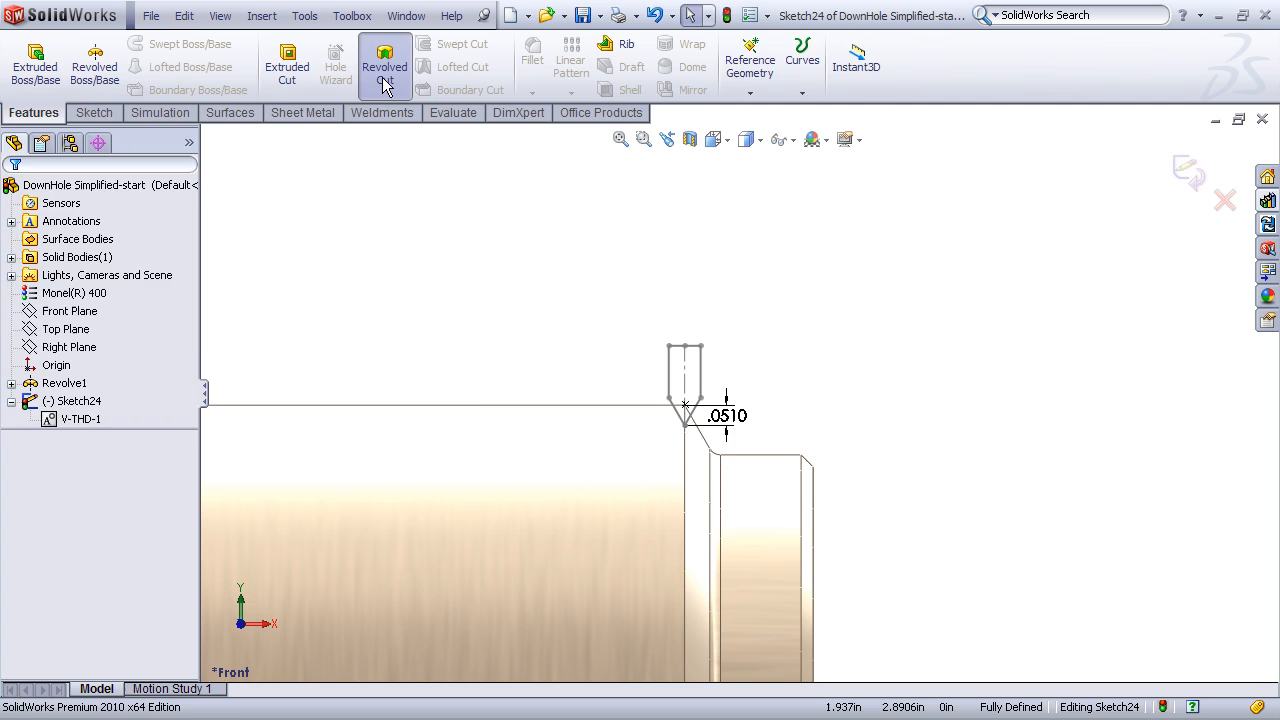
click(384, 67)
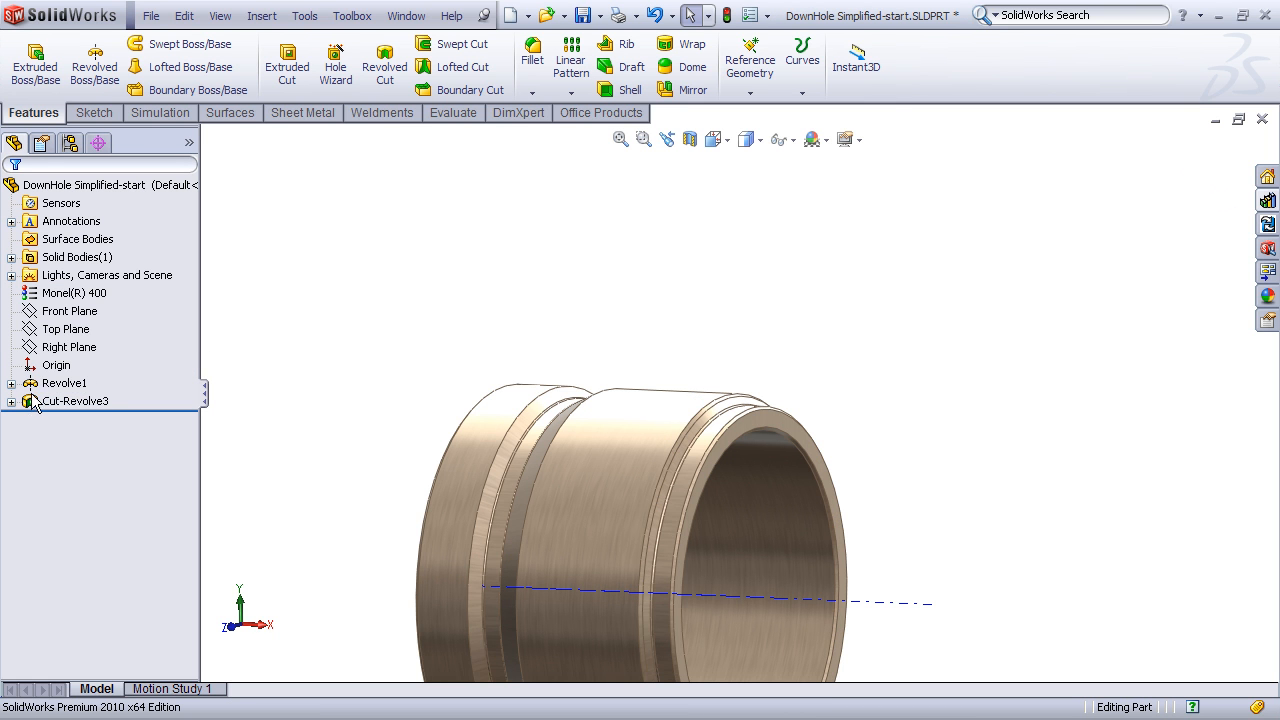
click(75, 400)
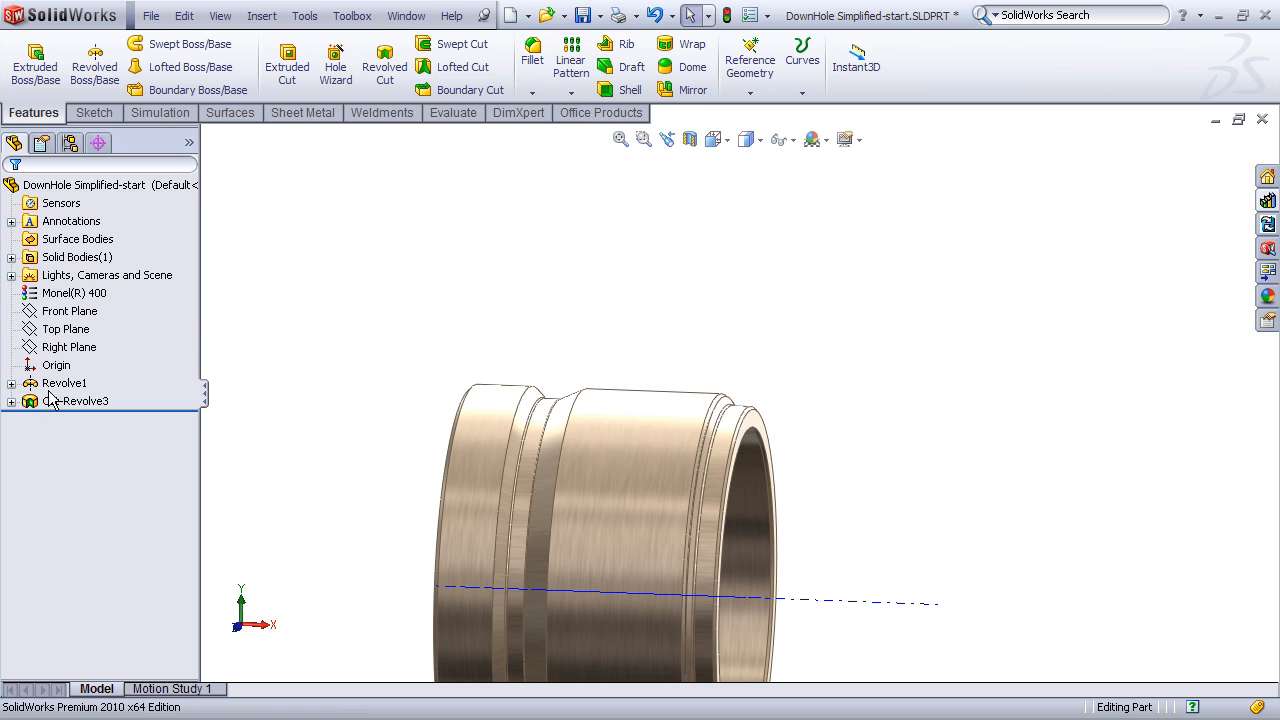
- Linear-pattern Cut-Revolve3 along the axis: 0.08333333 in spacing, 22 instances
click(76, 400)
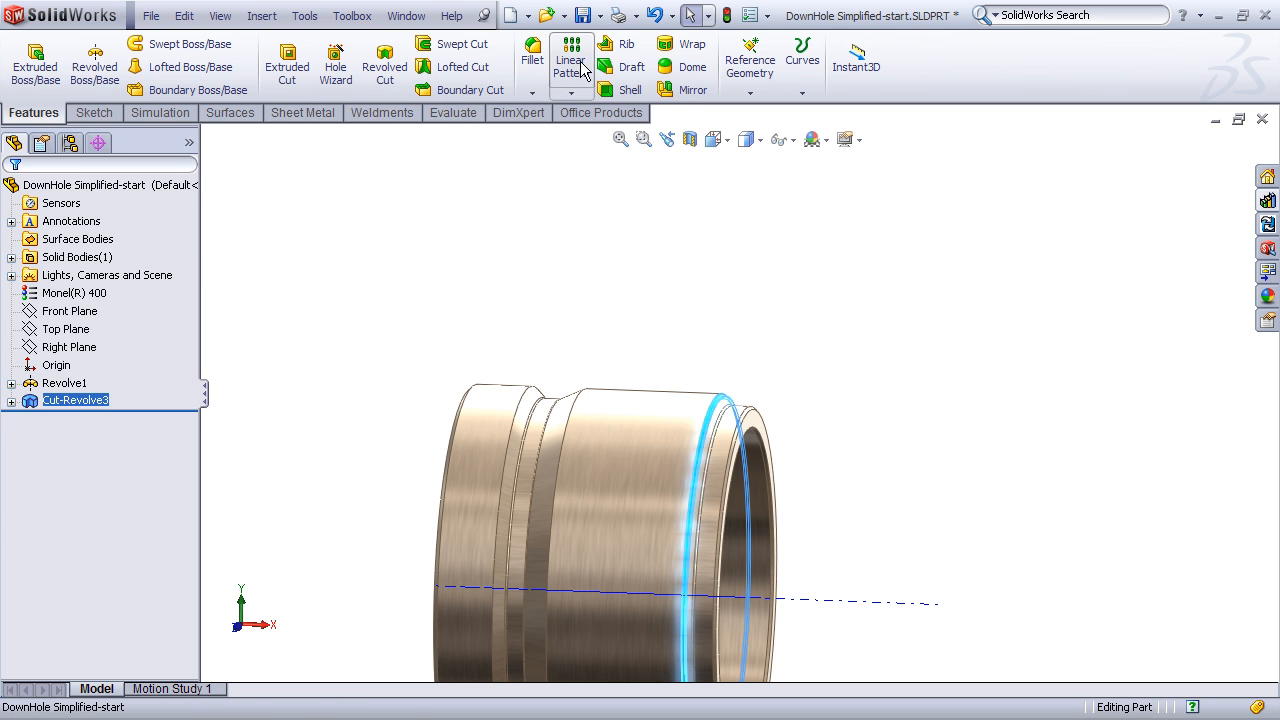
click(570, 60)
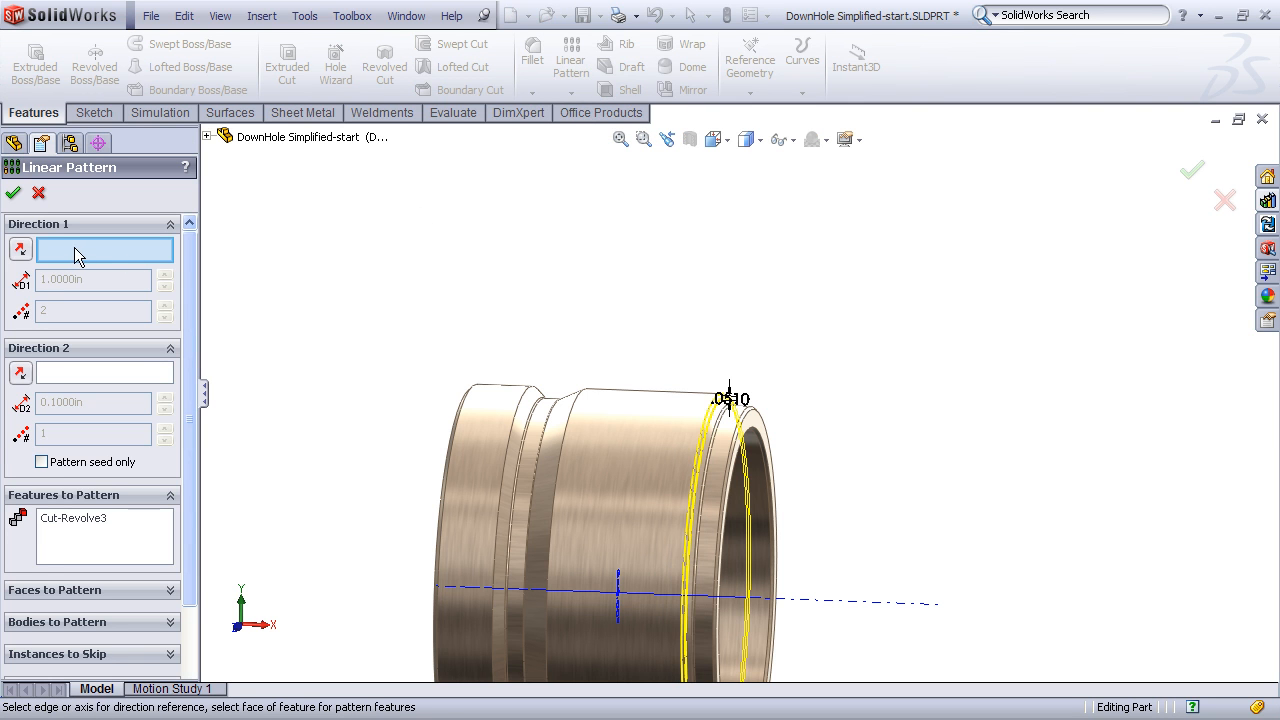
mouse_move(65, 258)
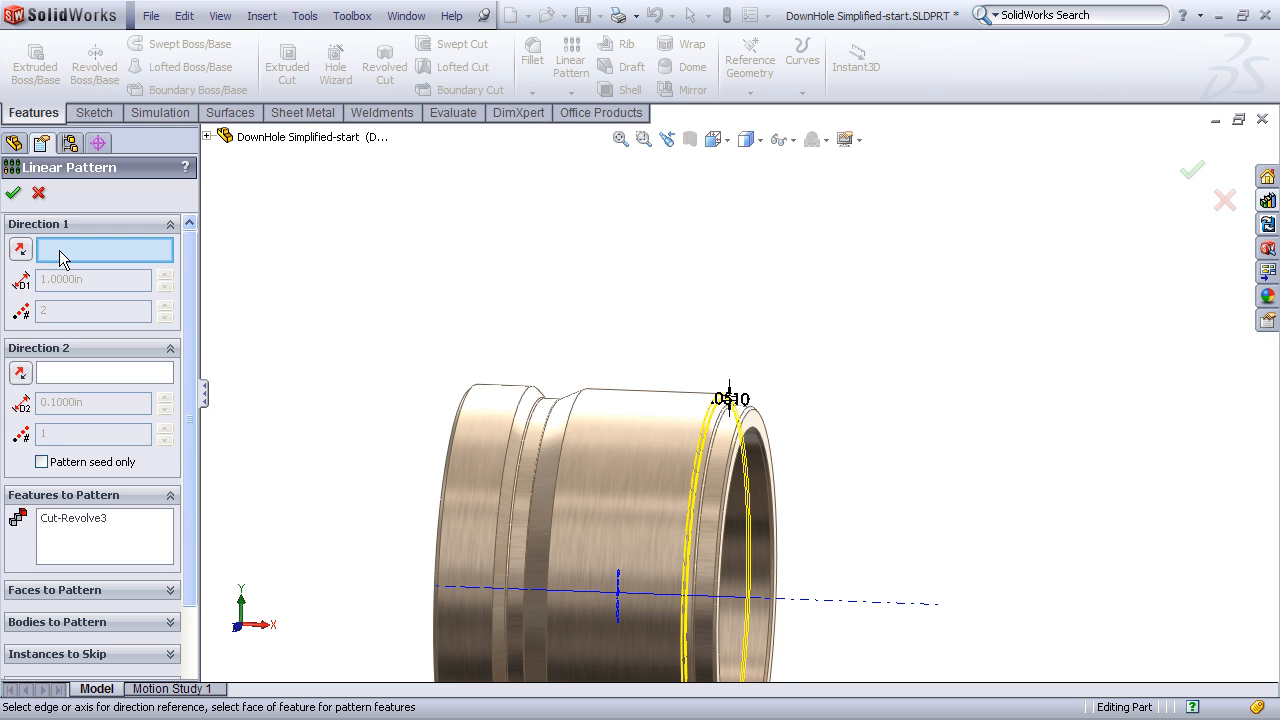
mouse_move(505, 304)
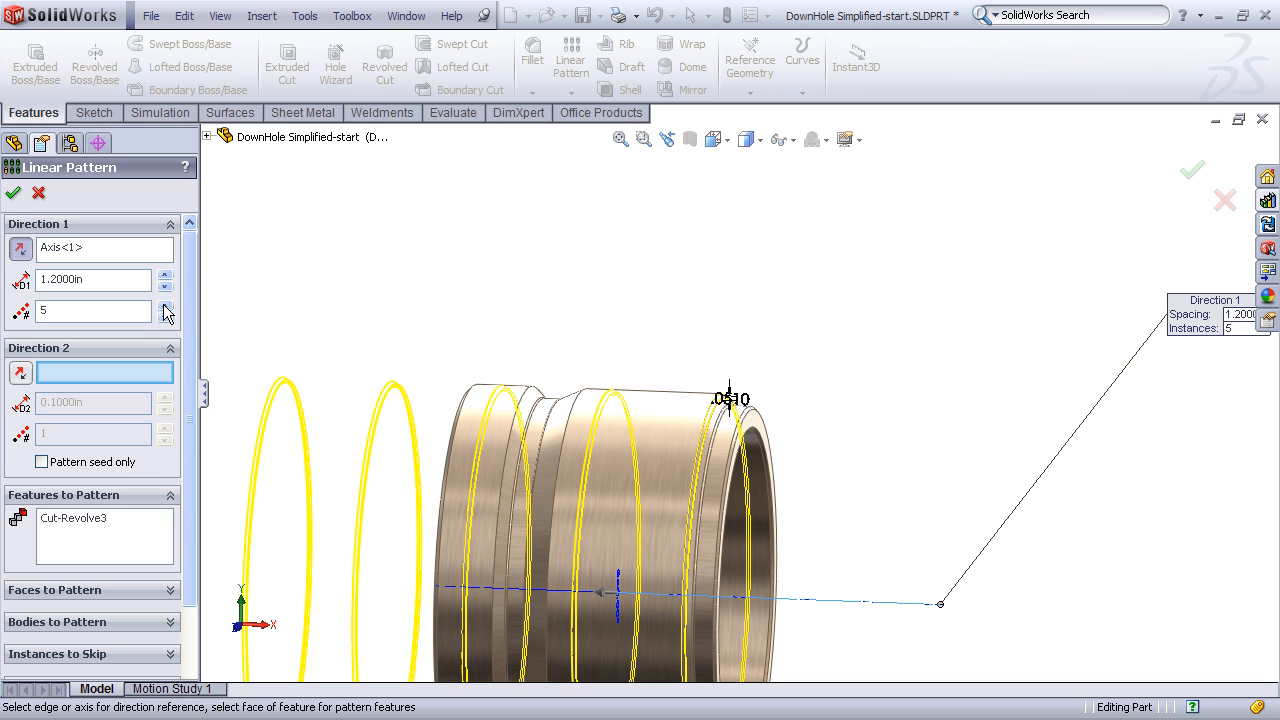
click(93, 279)
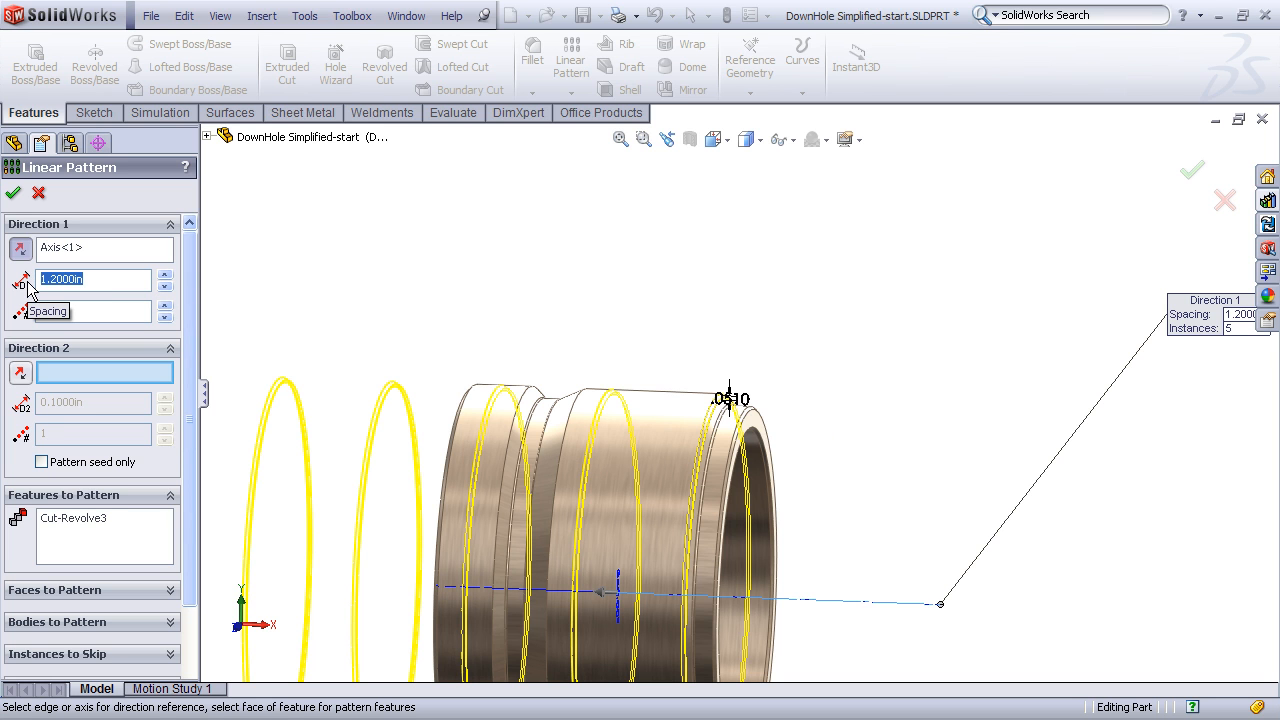
text(1/1)
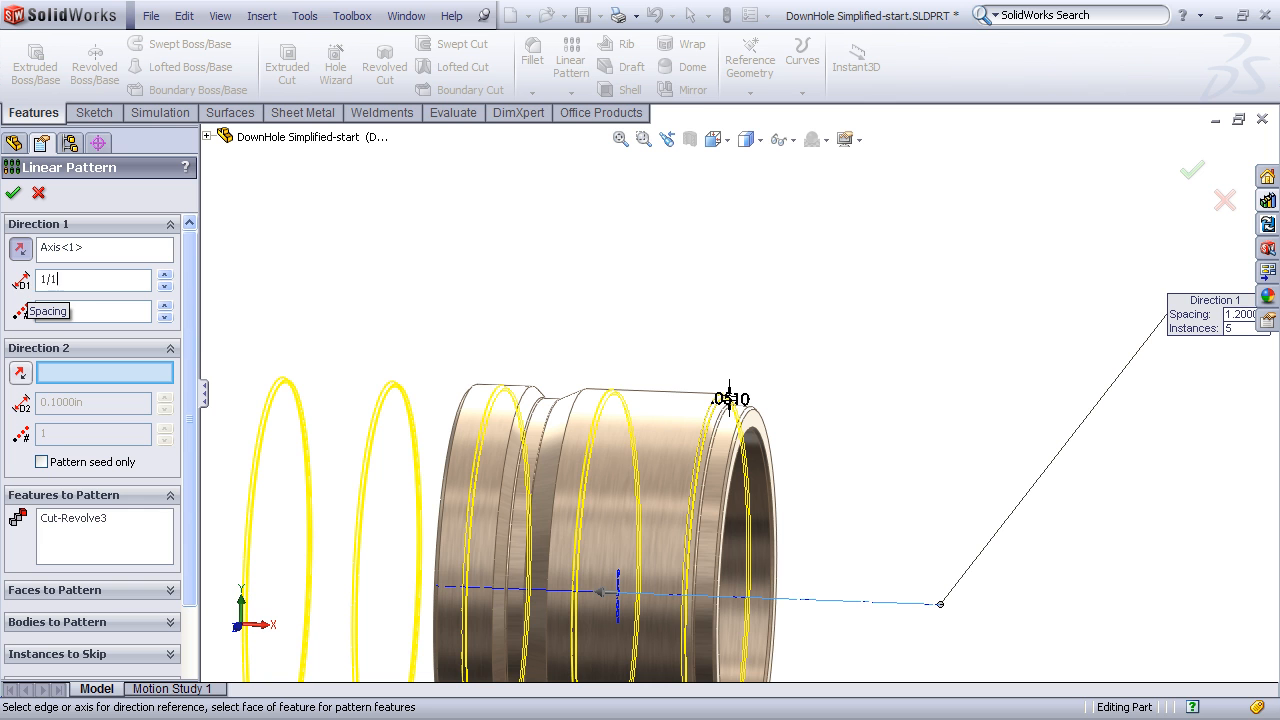
text(0.08333333in)
click(93, 311)
text(21)
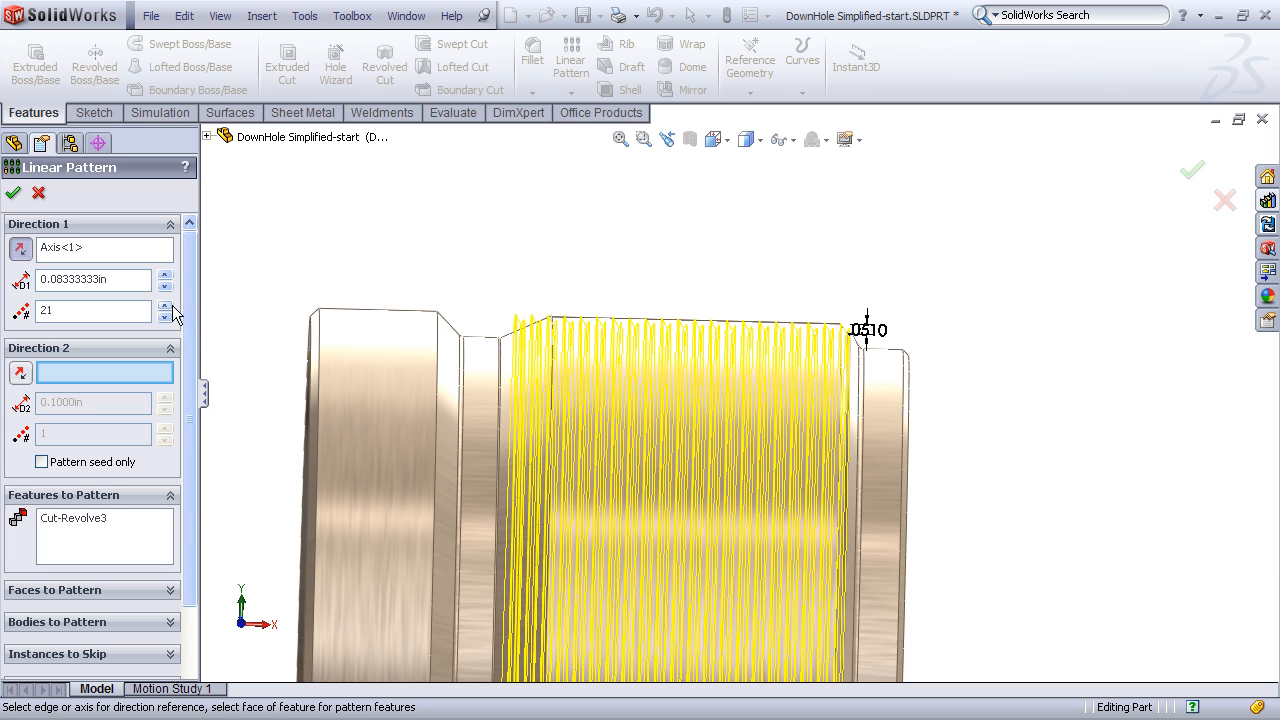
click(166, 305)
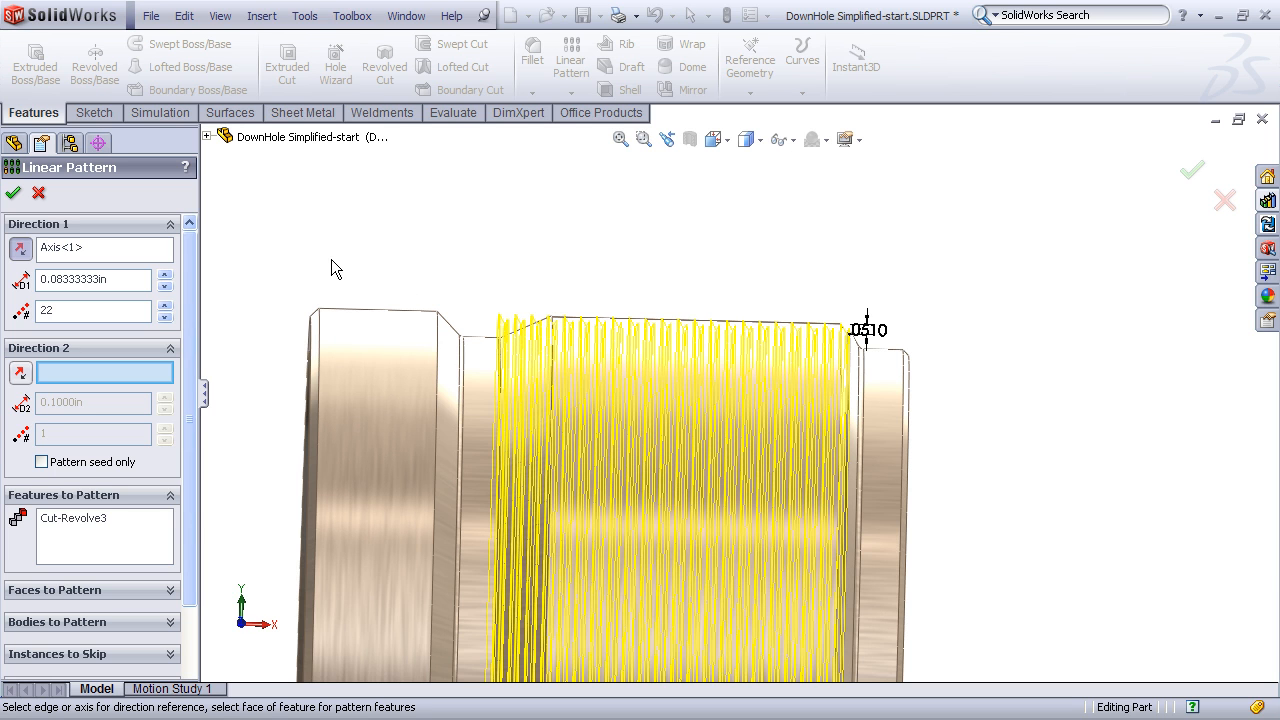
mouse_move(13, 193)
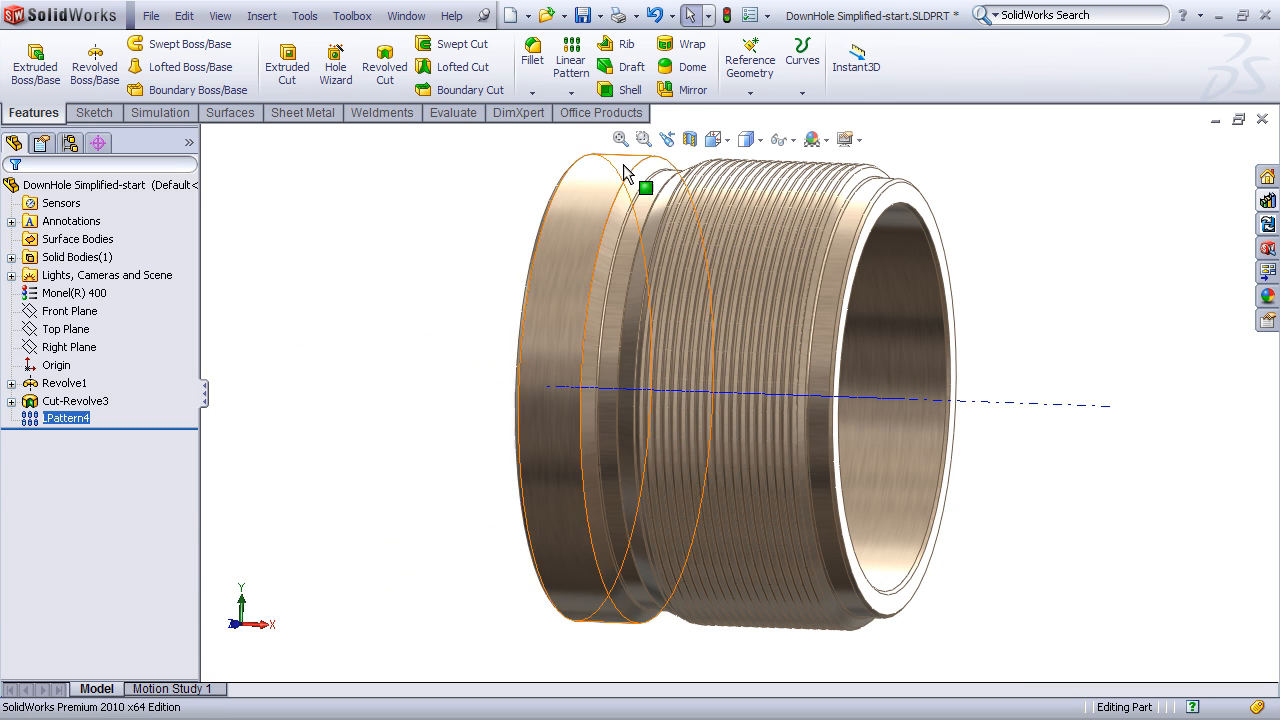
click(490, 320)
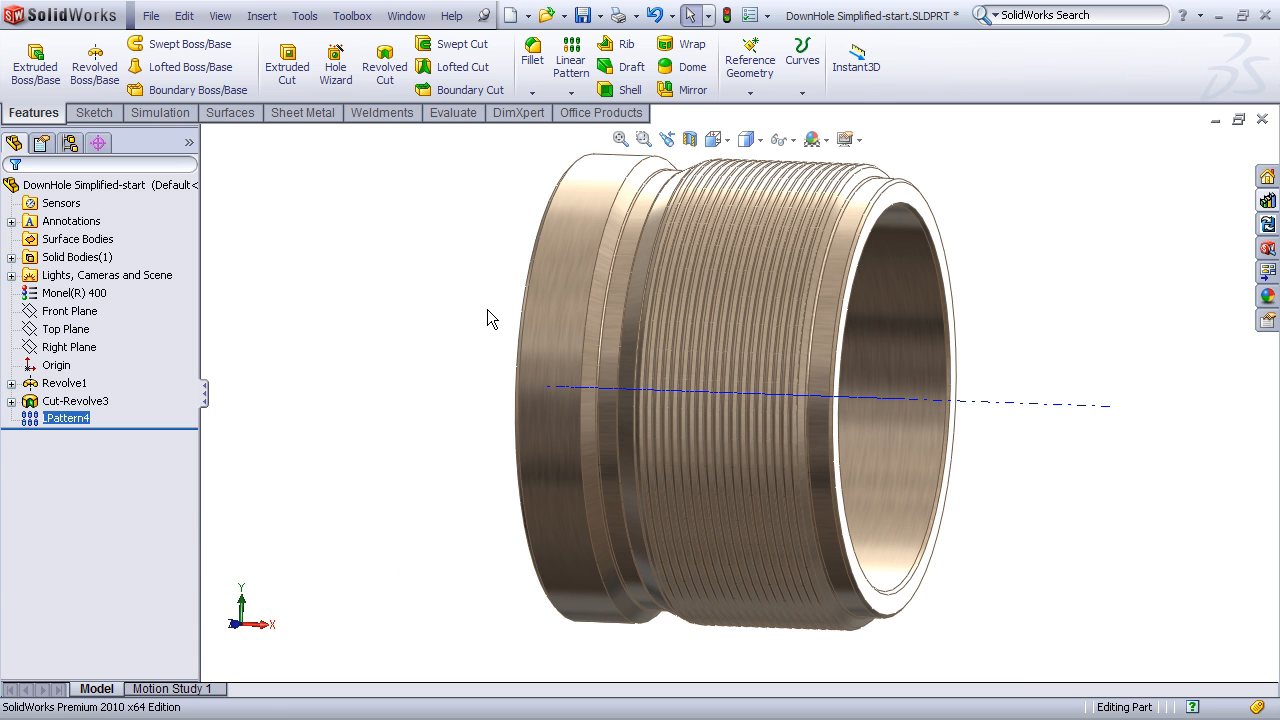
click(781, 139)
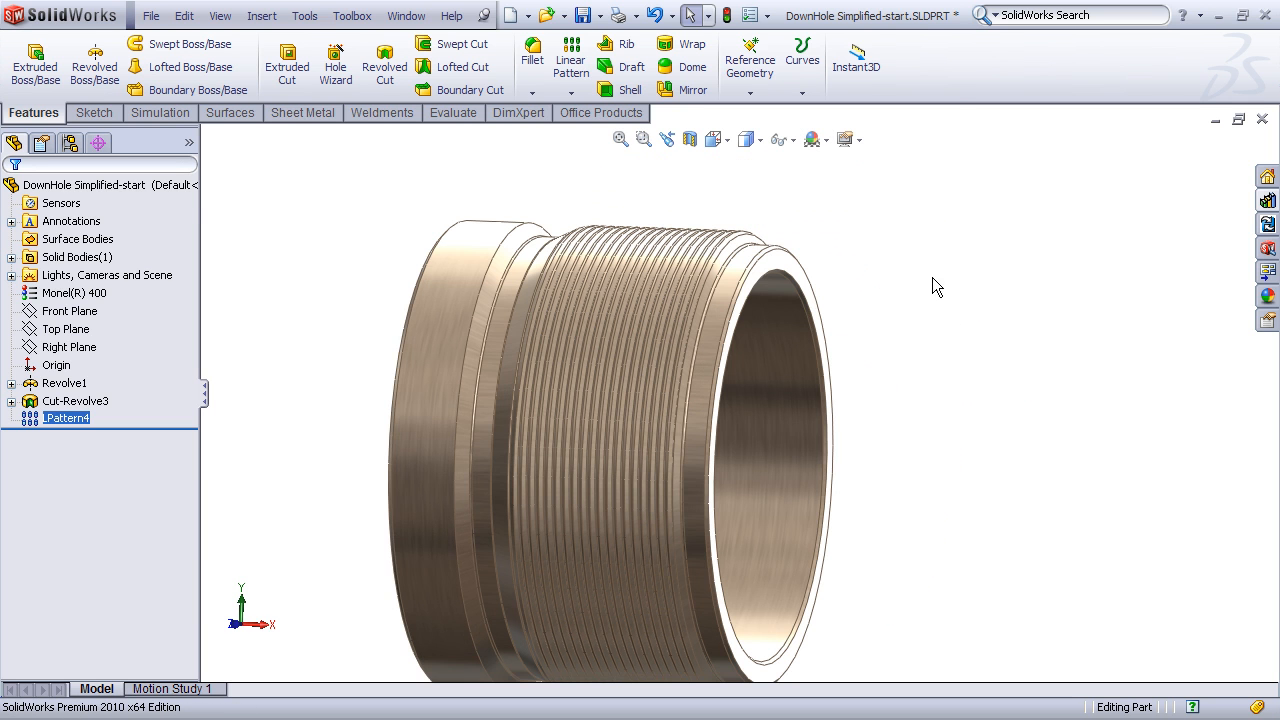
mouse_move(921, 287)
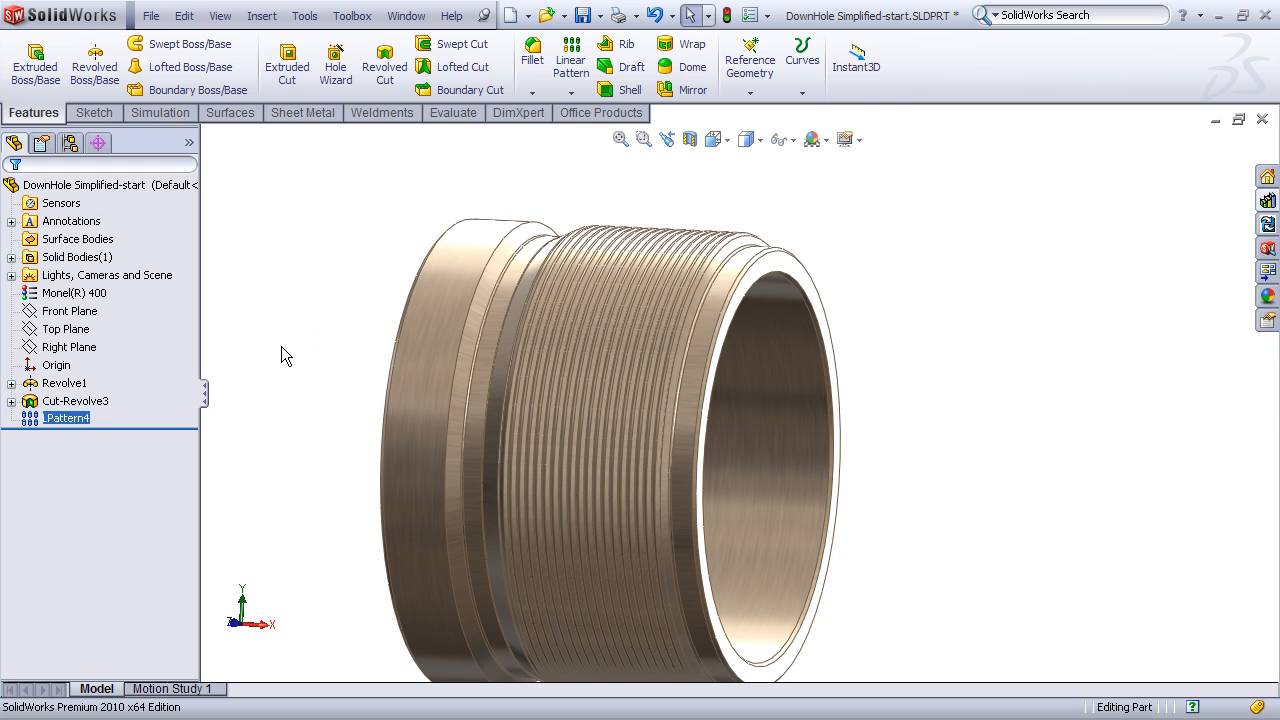
mouse_move(237, 435)
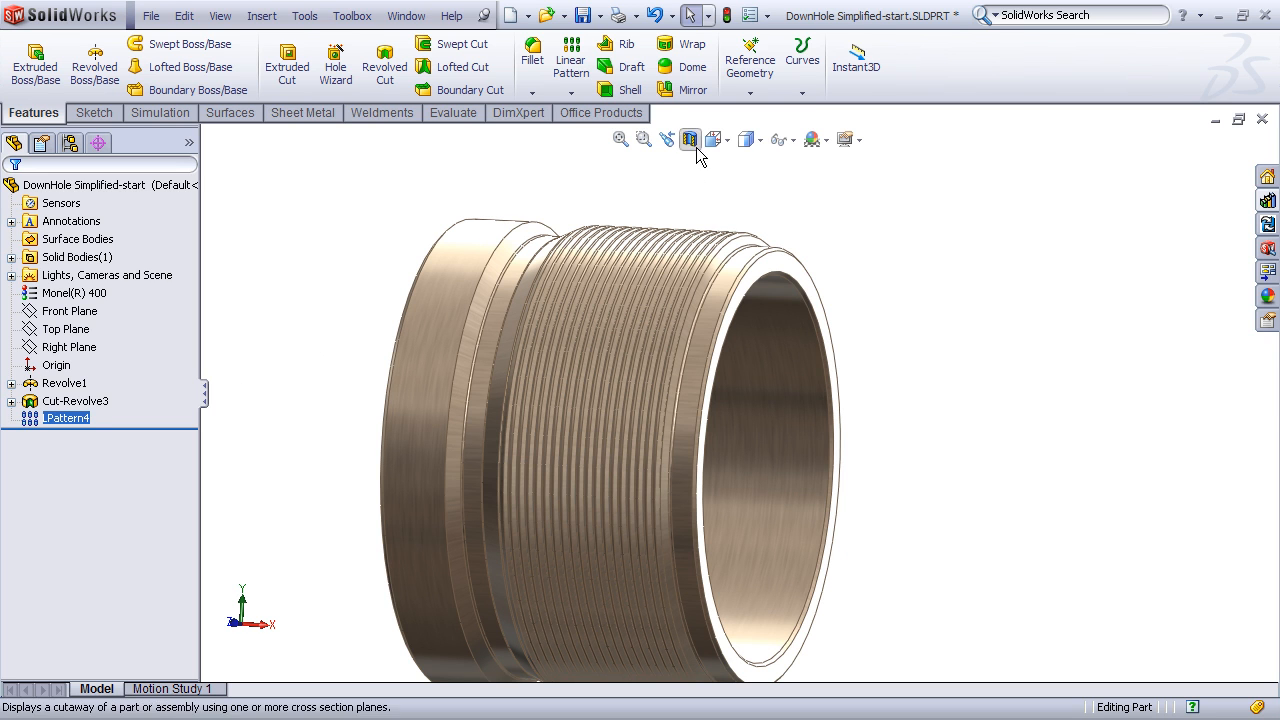
- Turn on Section View to show the V-thread teeth in profile along the wall
click(690, 139)
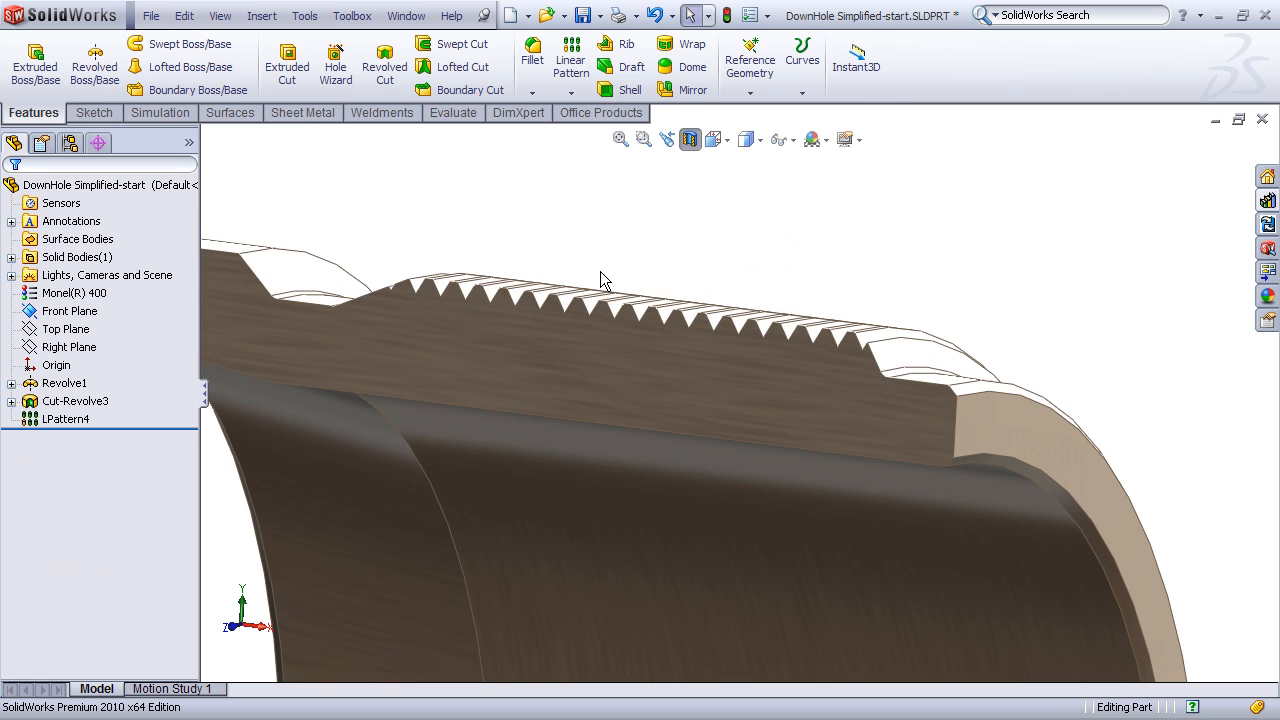
mouse_move(603, 252)
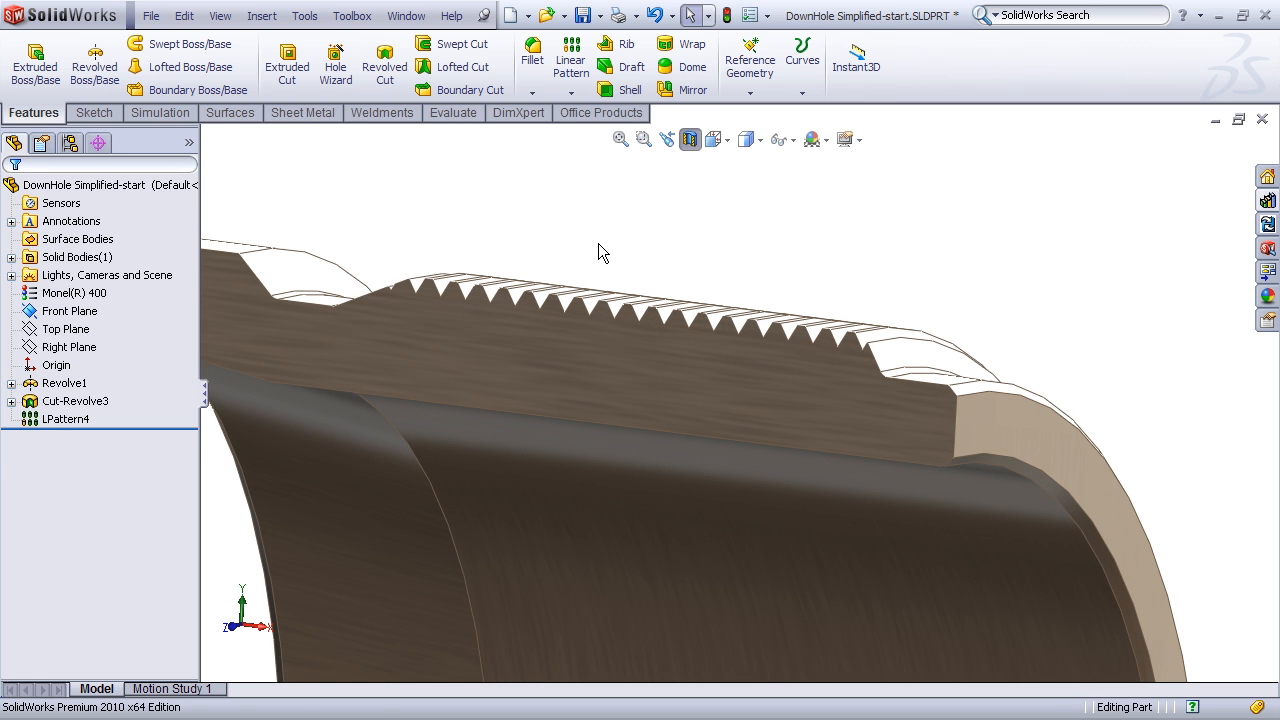